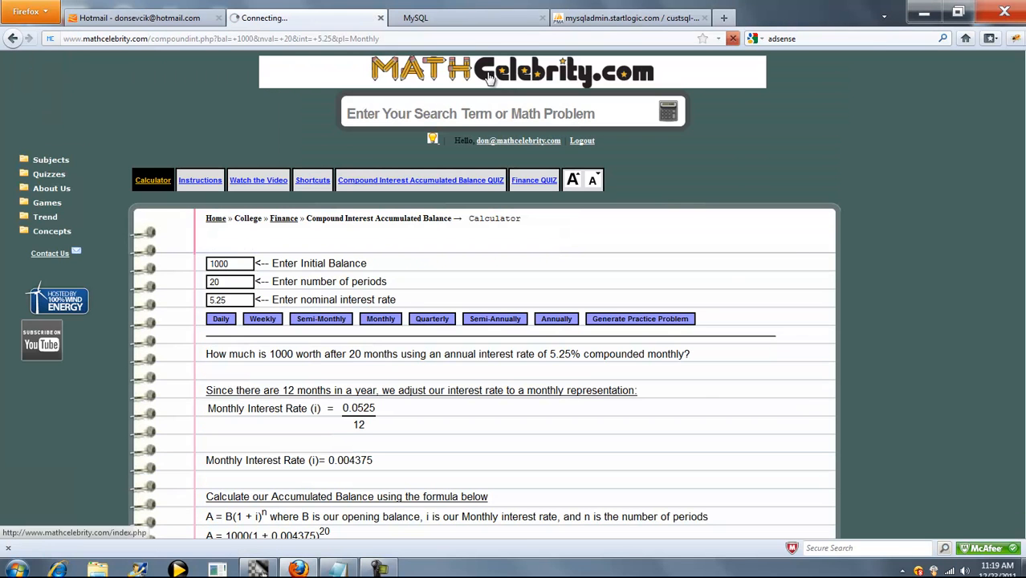
Return to the home page and choose the 'compound interest accumulated balance' search suggestion
{"action": "left_click", "coordinate": [490, 76]}
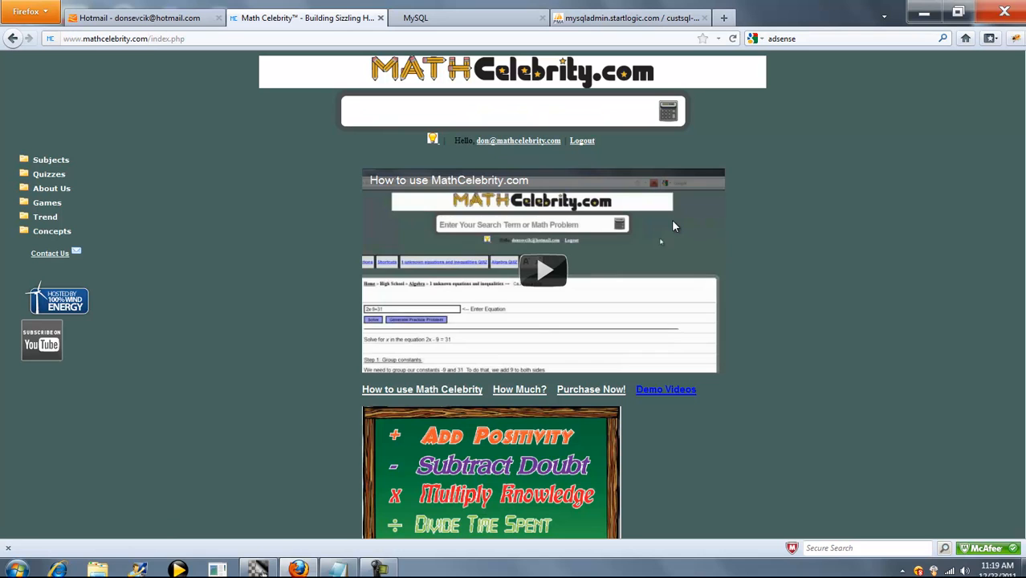
{"action": "type", "text": "compou"}
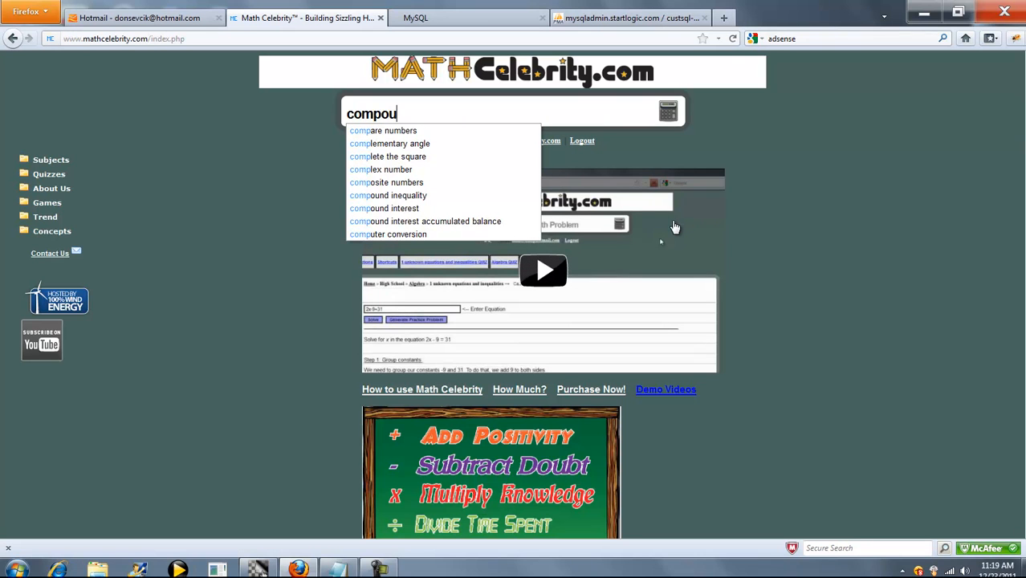
{"action": "left_click", "coordinate": [425, 220]}
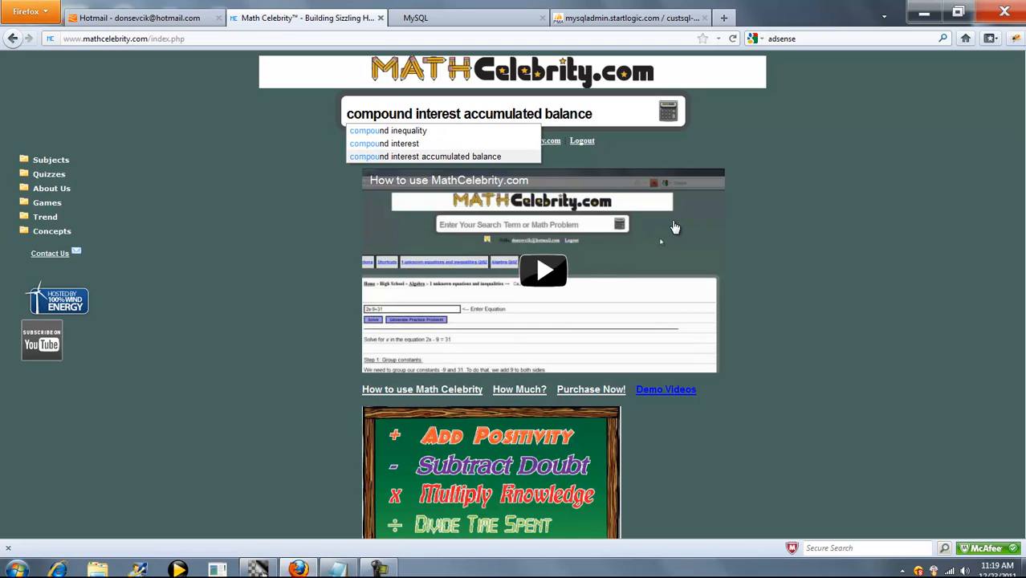
{"action": "mouse_move", "coordinate": [673, 131]}
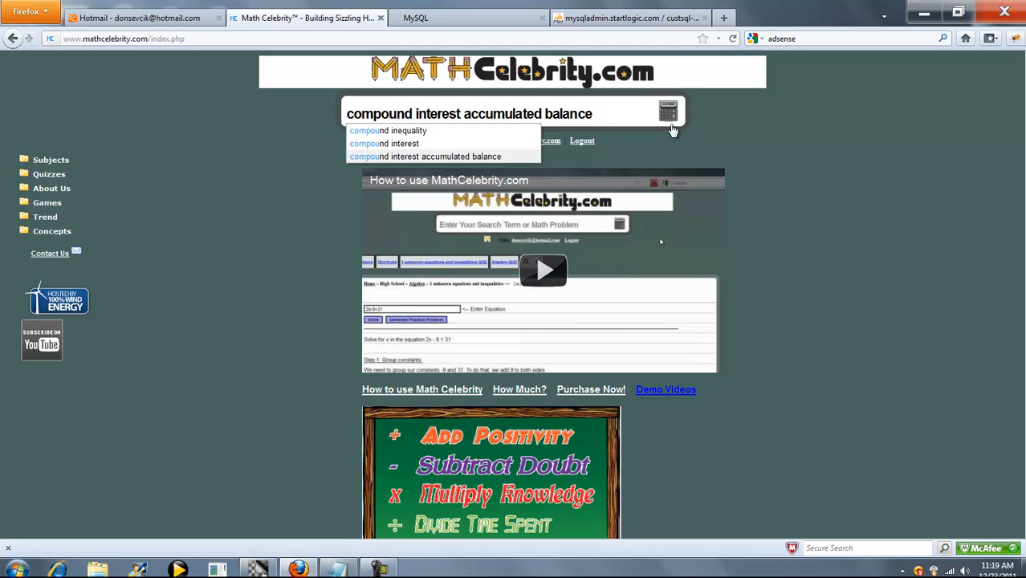
Run the search to reach the calculator with 1000, 20 periods, 5.25%, and request Monthly
{"action": "left_click", "coordinate": [426, 156]}
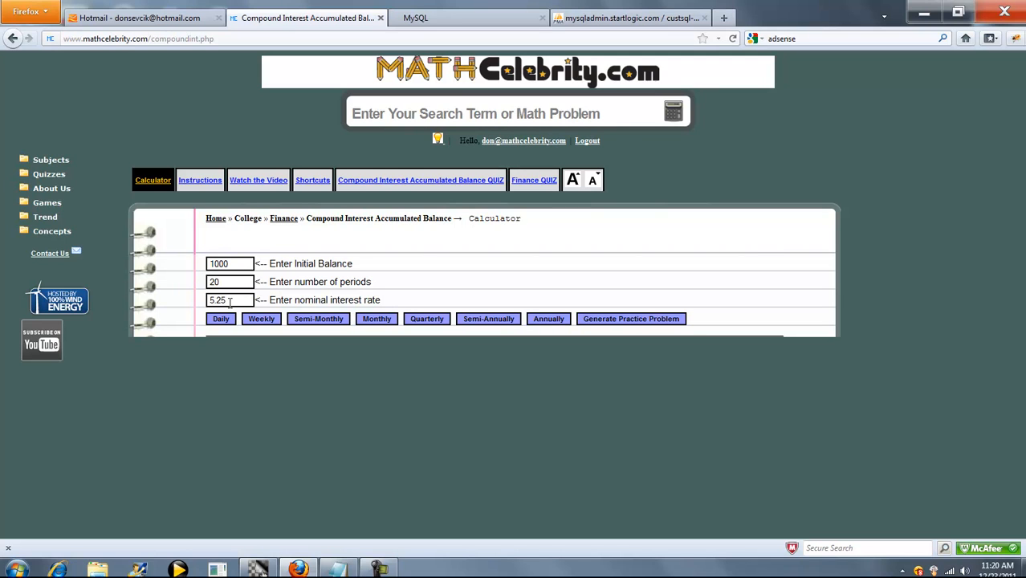
{"action": "mouse_move", "coordinate": [412, 328]}
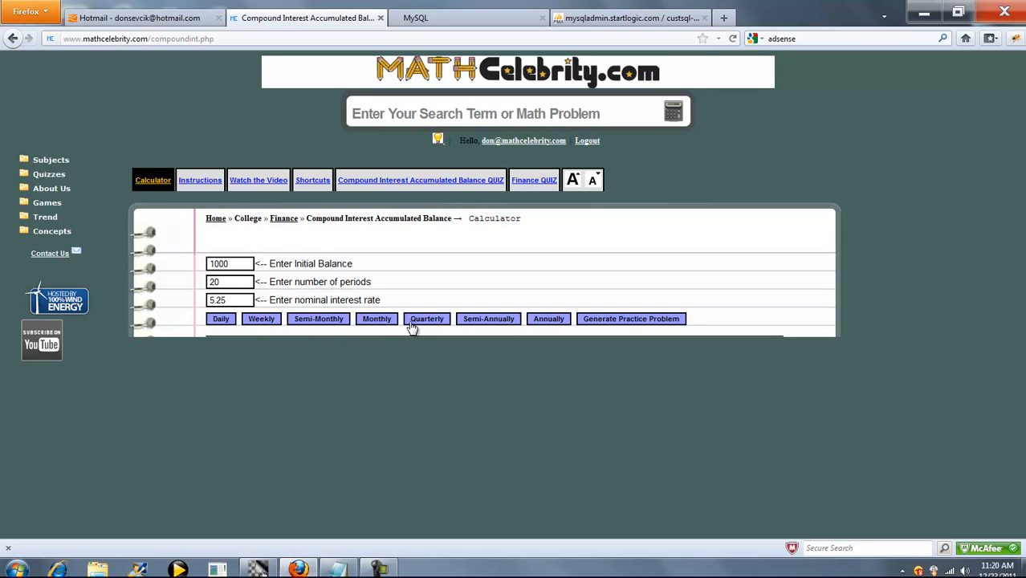
{"action": "left_click", "coordinate": [377, 319]}
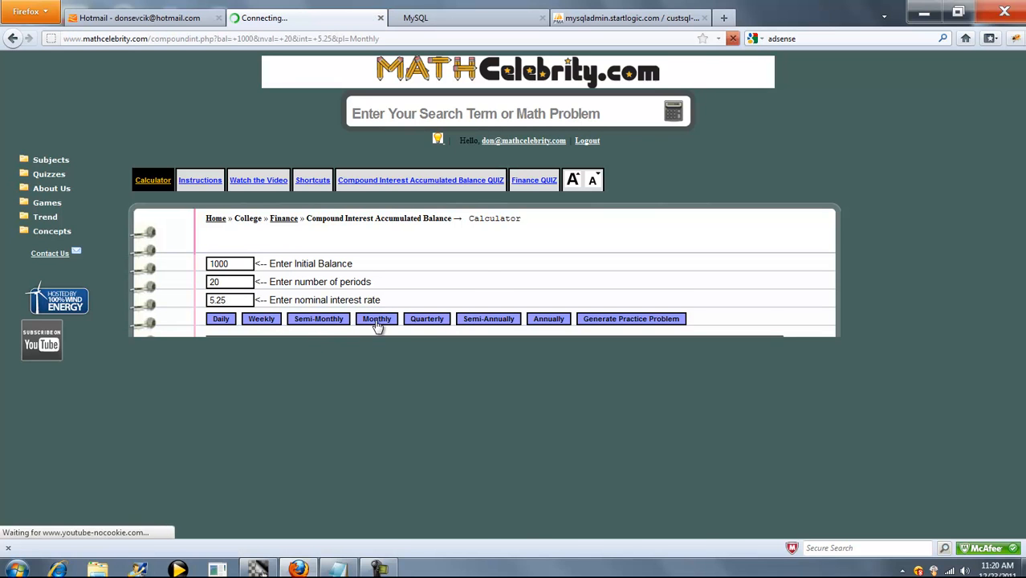
Read the monthly solution: 0.004375 monthly rate giving A = 1,091.23
{"action": "left_click", "coordinate": [376, 319]}
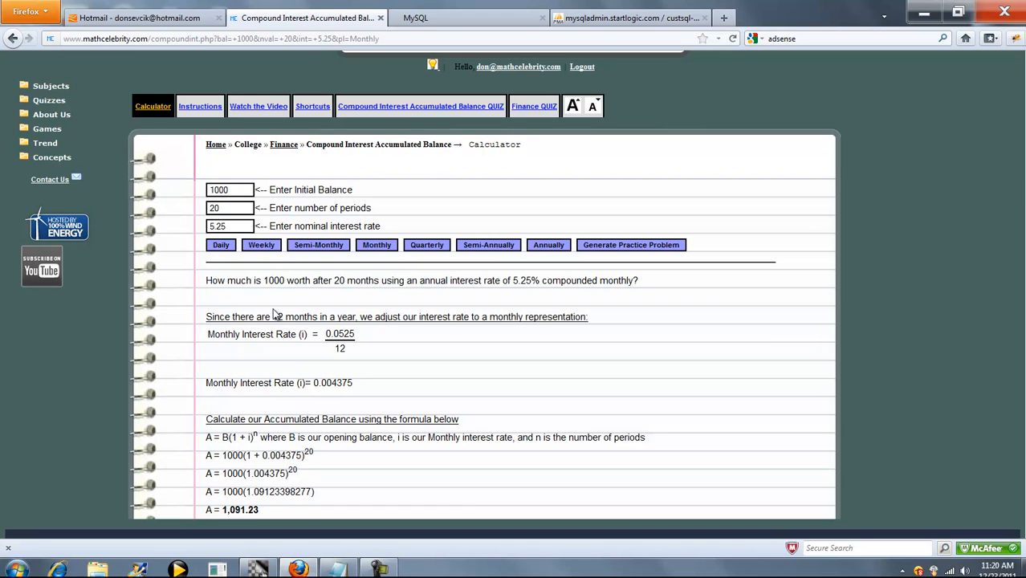
{"action": "mouse_move", "coordinate": [358, 390]}
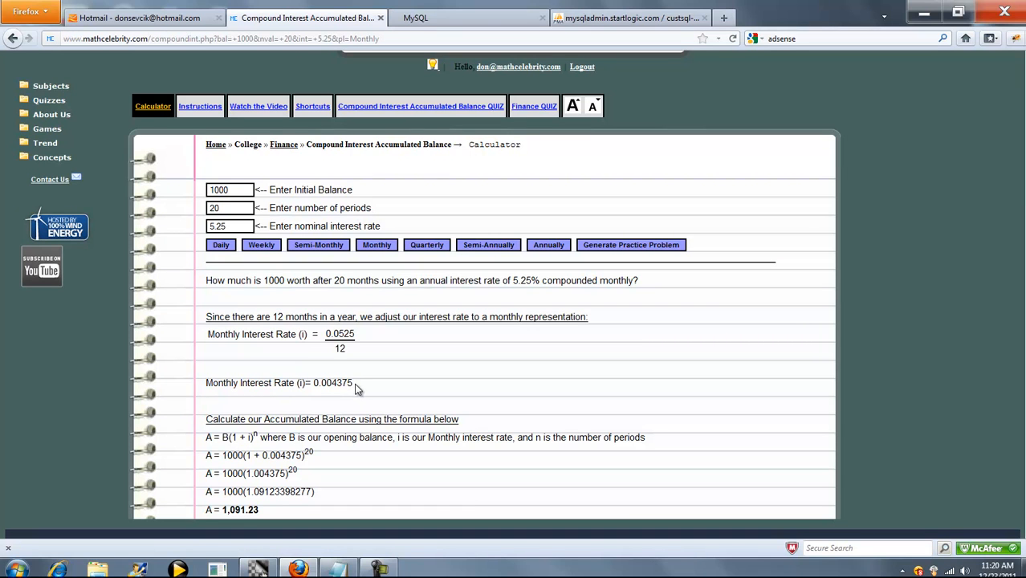
{"action": "mouse_move", "coordinate": [988, 436]}
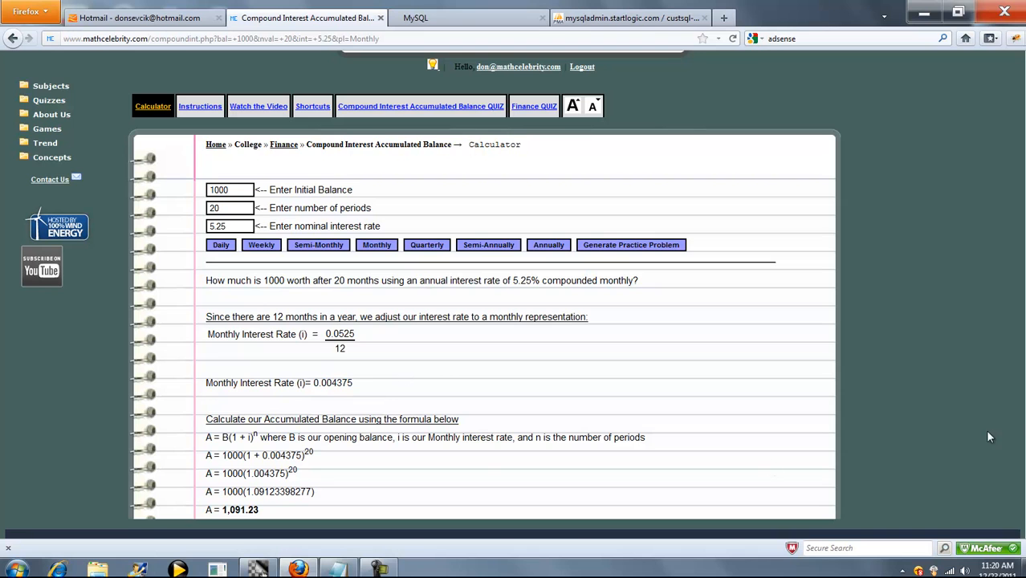
{"action": "scroll", "scroll_direction": "down", "scroll_amount": 3}
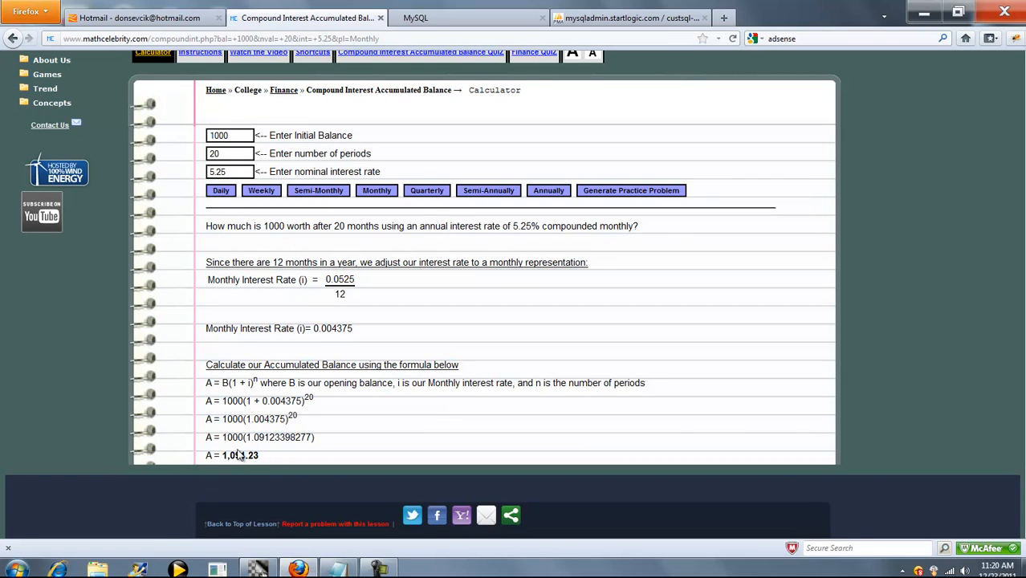
{"action": "mouse_move", "coordinate": [405, 367]}
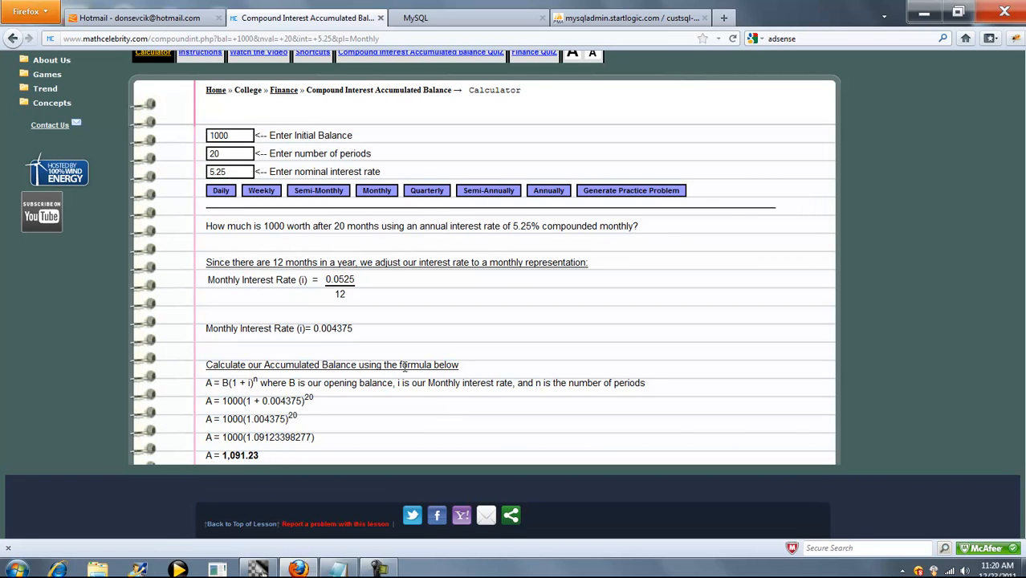
{"action": "mouse_move", "coordinate": [472, 327]}
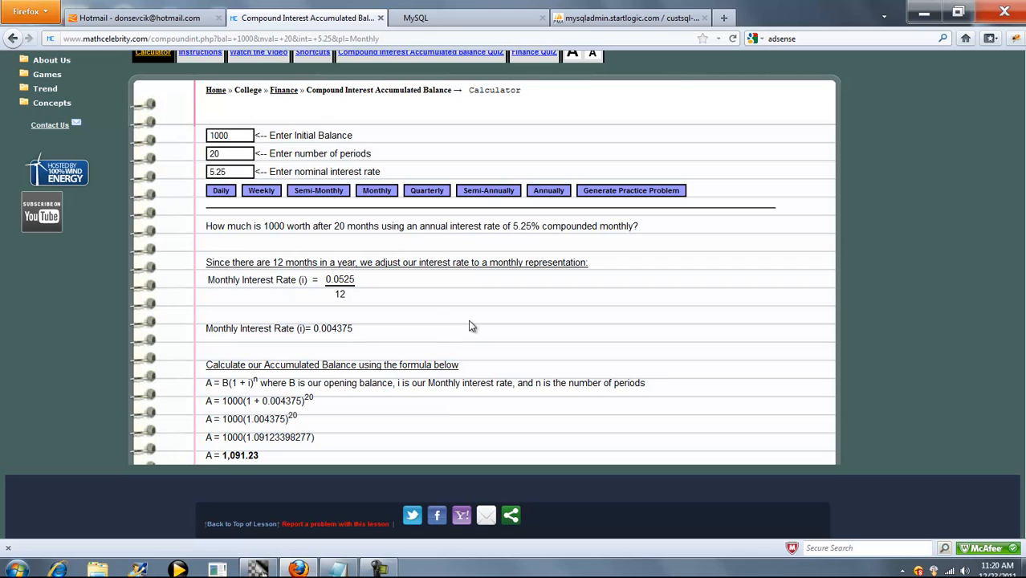
{"action": "mouse_move", "coordinate": [423, 203]}
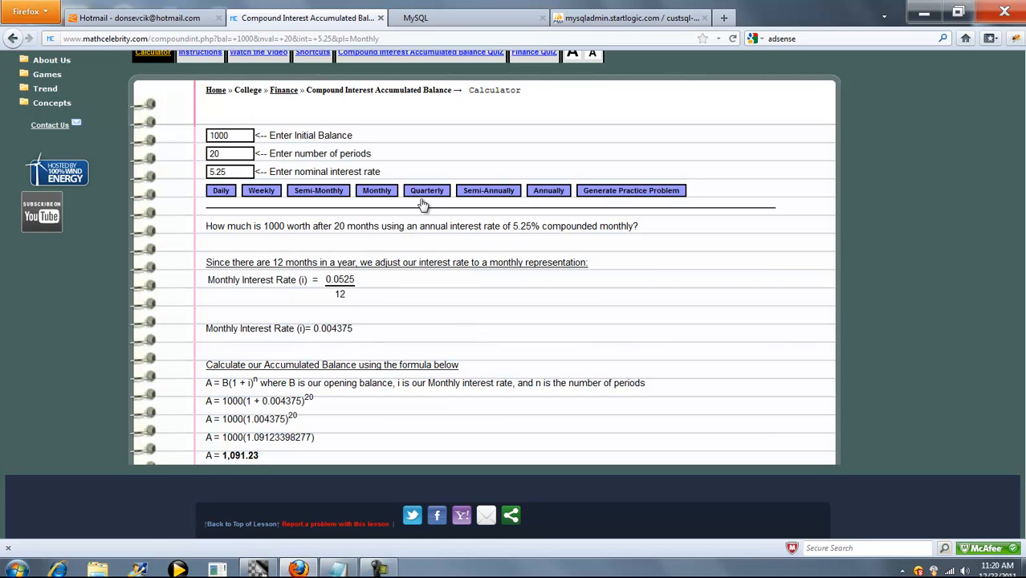
Compute quarterly compounding: 0.013125 quarterly rate giving A = 1,297.96, then request Daily
{"action": "left_click", "coordinate": [427, 191]}
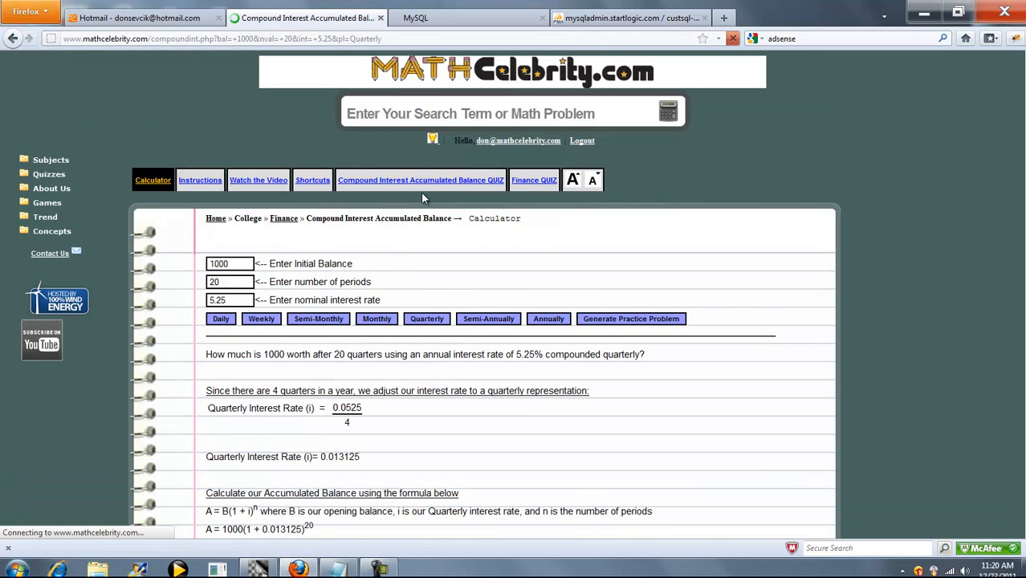
{"action": "left_click", "coordinate": [731, 38]}
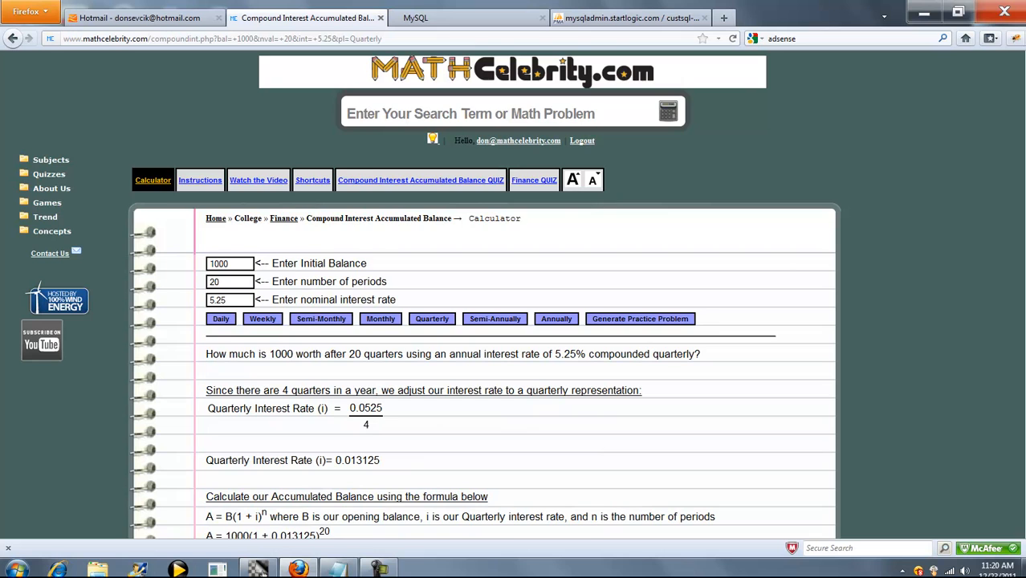
{"action": "scroll", "scroll_direction": "down", "scroll_amount": 3}
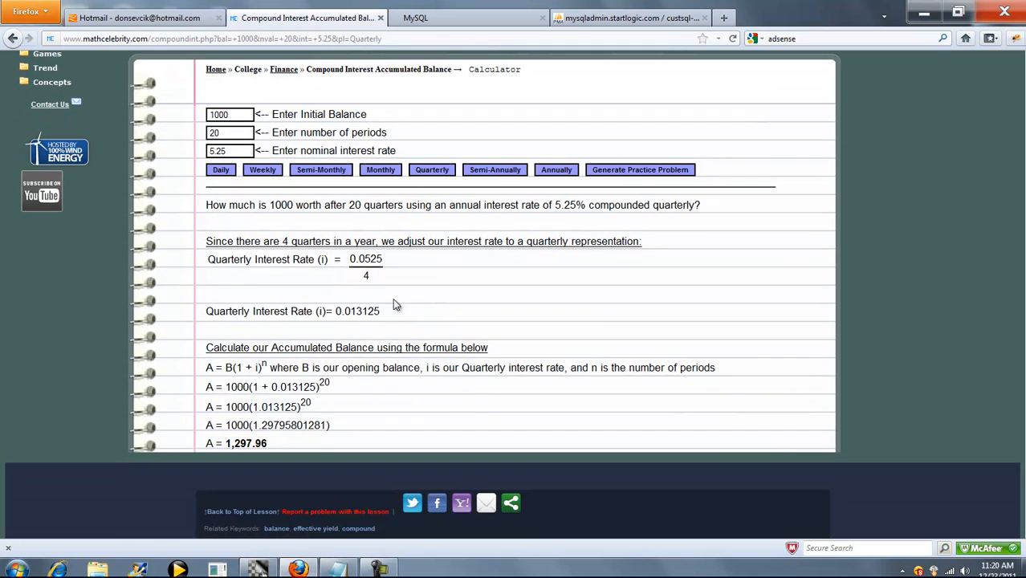
{"action": "mouse_move", "coordinate": [381, 315]}
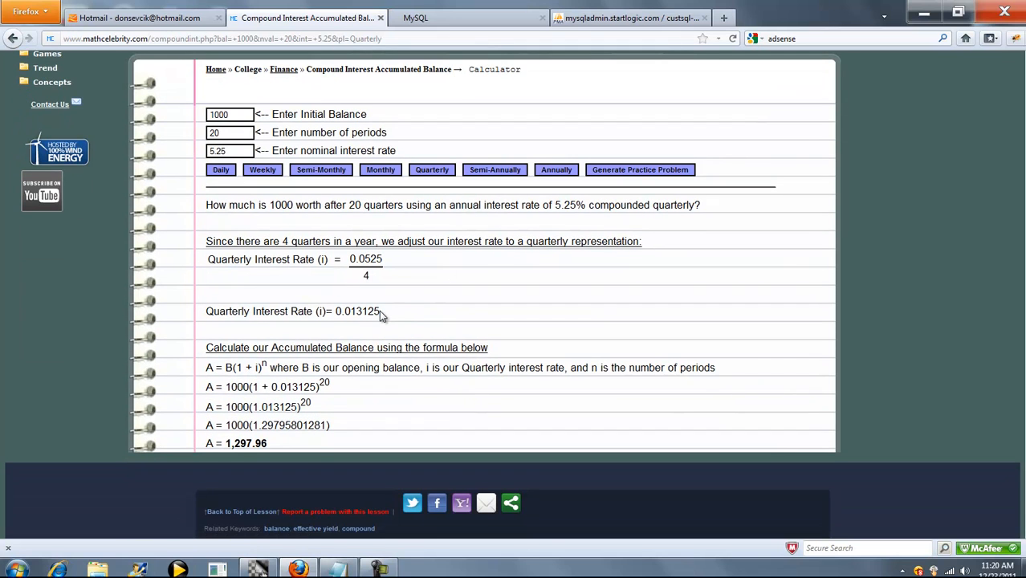
{"action": "mouse_move", "coordinate": [382, 305]}
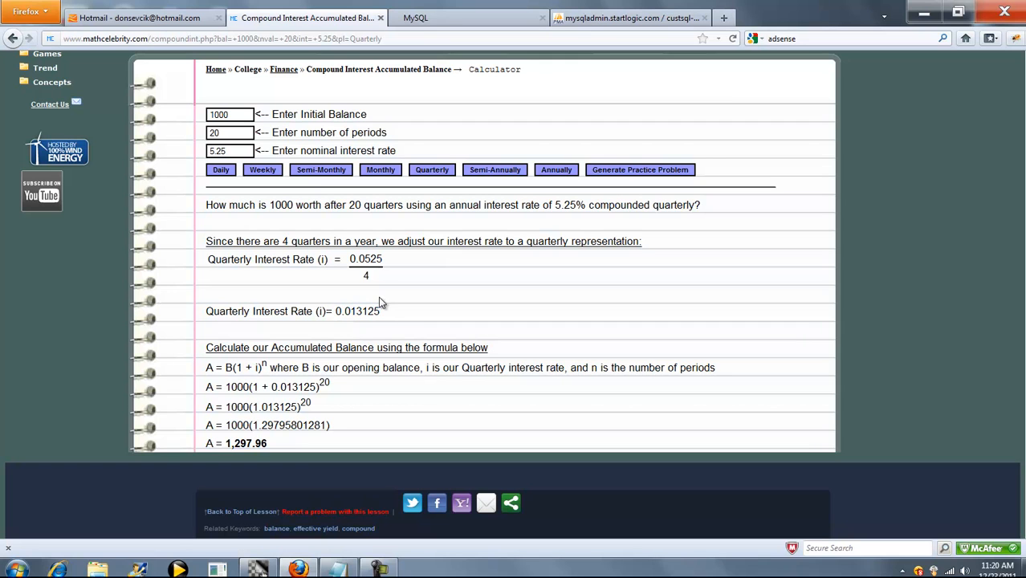
{"action": "mouse_move", "coordinate": [265, 408]}
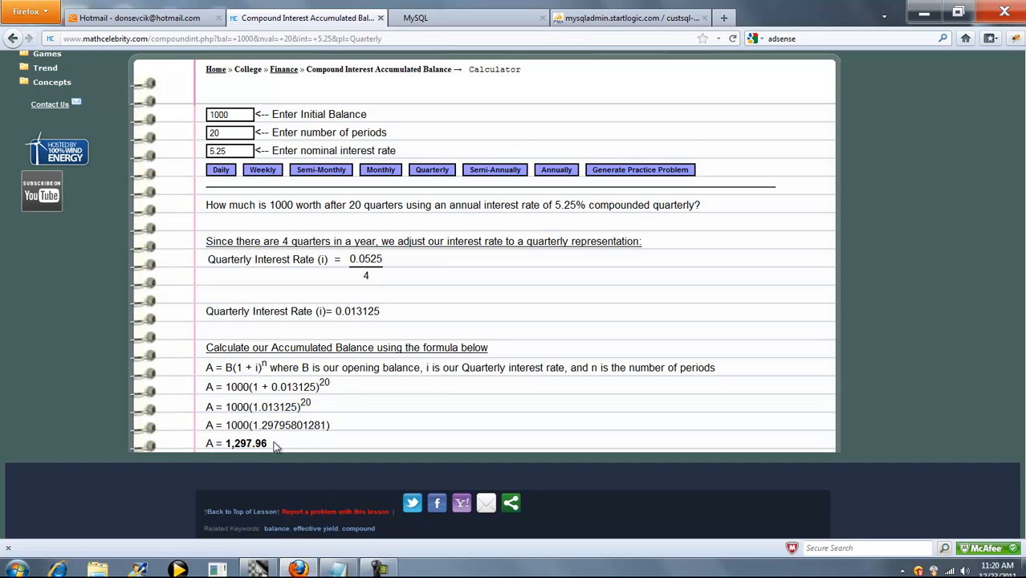
{"action": "mouse_move", "coordinate": [440, 278]}
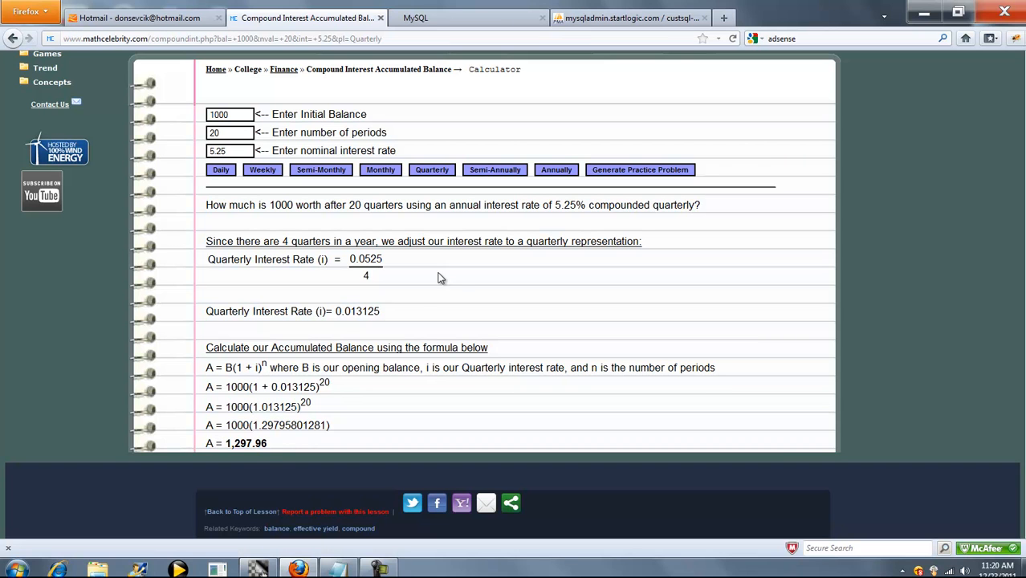
{"action": "left_click", "coordinate": [220, 169]}
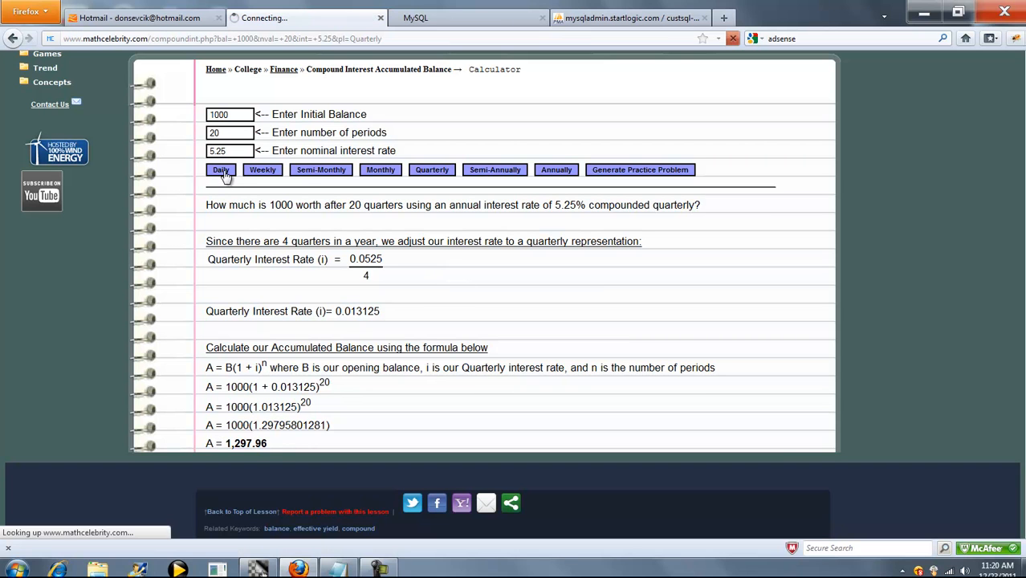
Show the daily solution: 5.25%/365 = 0.000143835616438 daily rate giving A = 1,002.88
{"action": "left_click", "coordinate": [221, 169]}
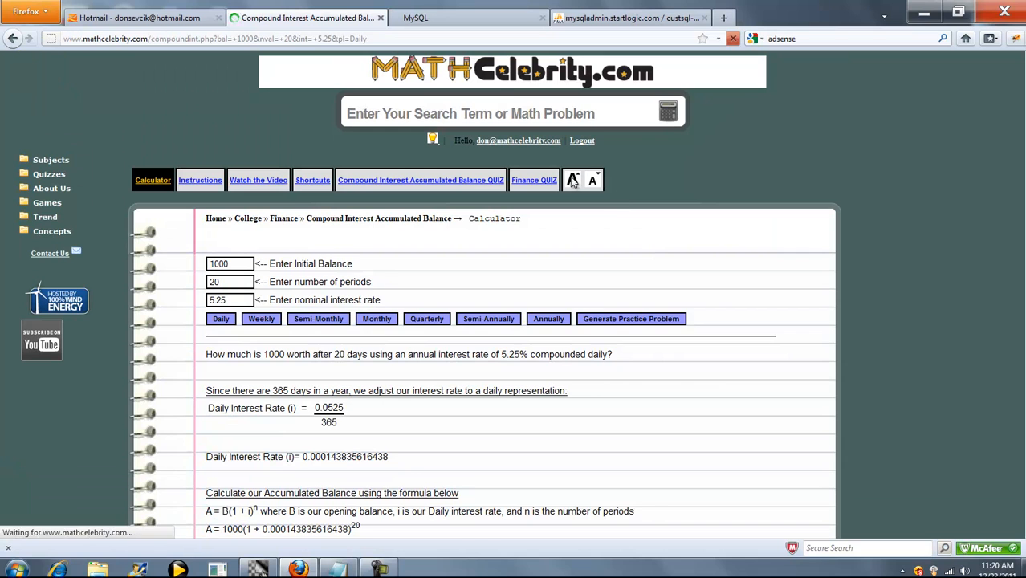
{"action": "scroll", "scroll_direction": "down", "scroll_amount": 3}
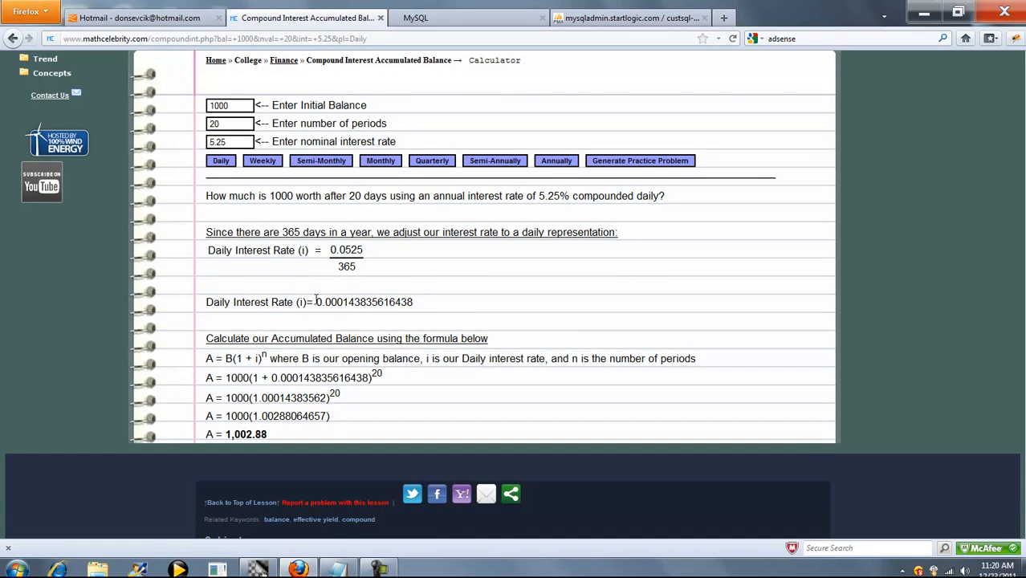
{"action": "mouse_move", "coordinate": [361, 392]}
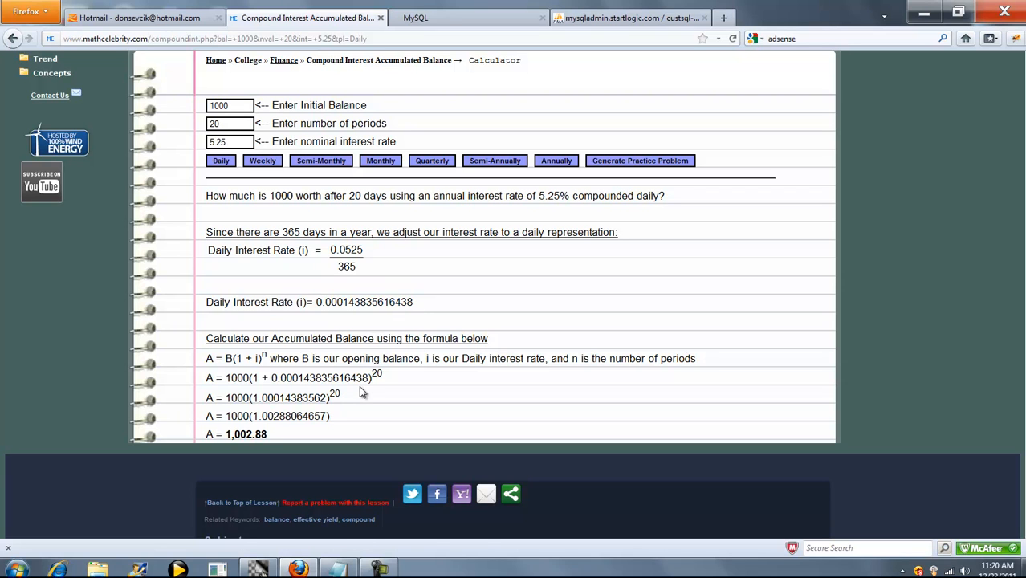
{"action": "mouse_move", "coordinate": [358, 403]}
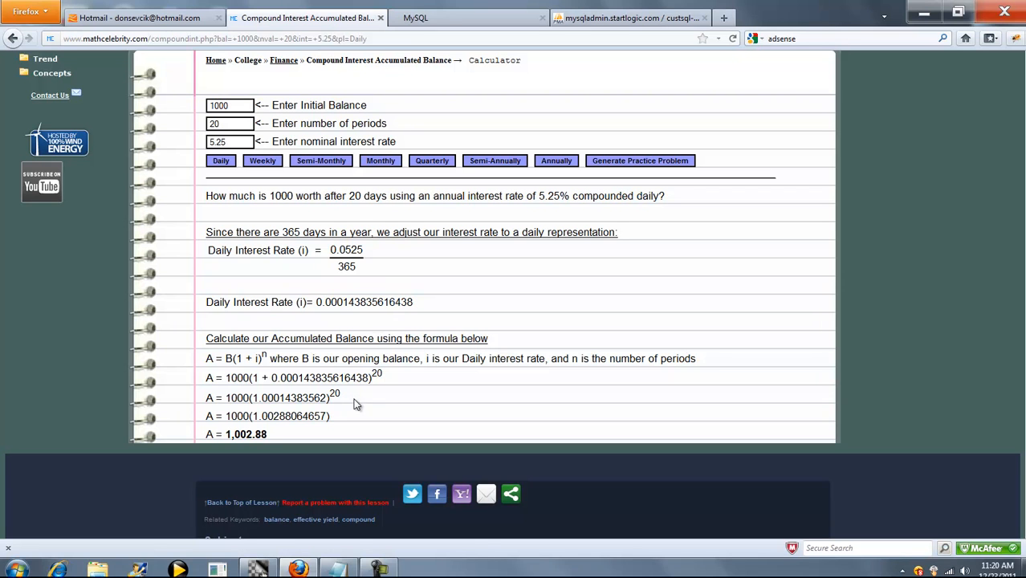
{"action": "mouse_move", "coordinate": [267, 444]}
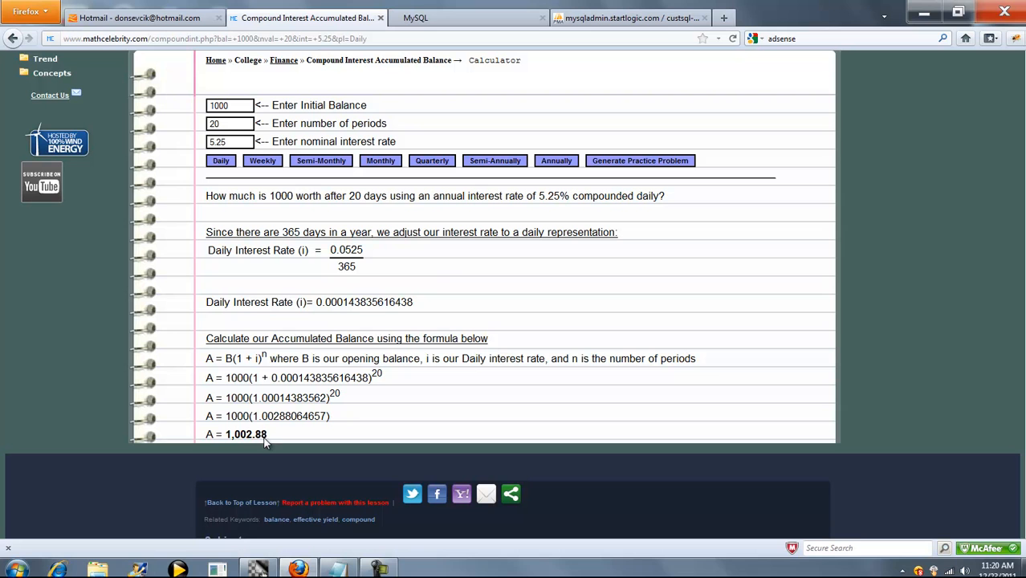
{"action": "mouse_move", "coordinate": [465, 249]}
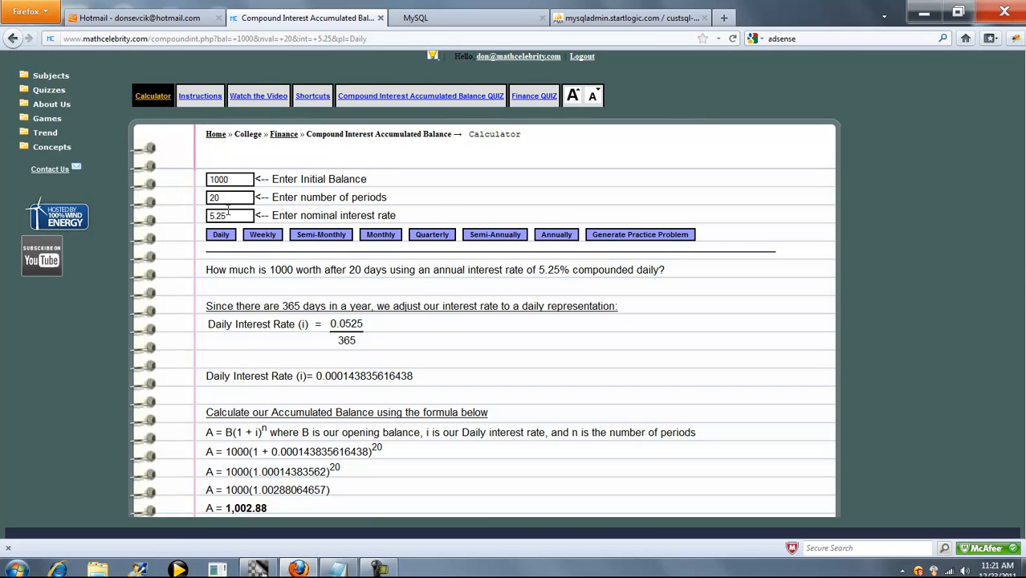
{"action": "triple_click", "coordinate": [229, 215]}
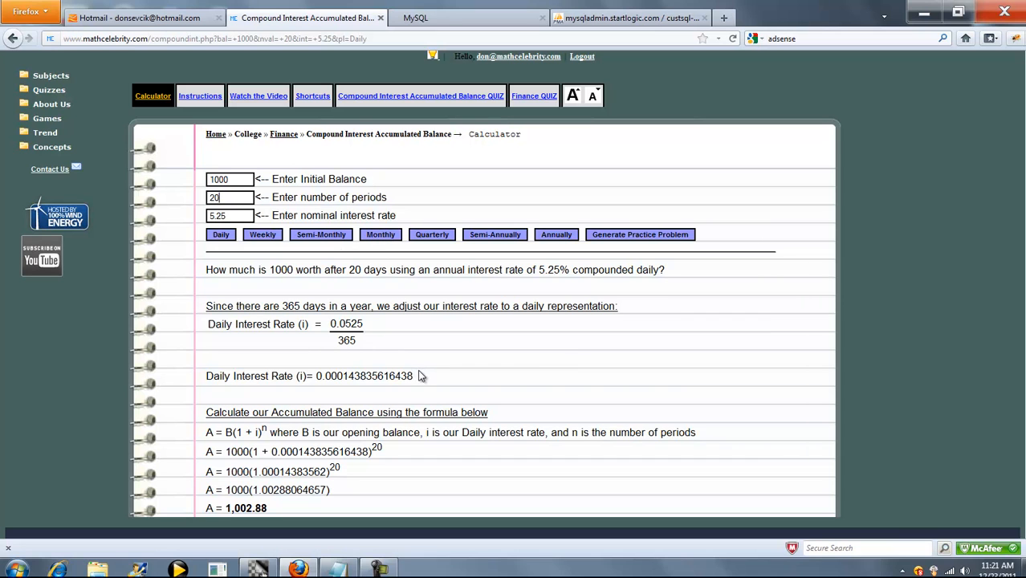
{"action": "mouse_move", "coordinate": [301, 323]}
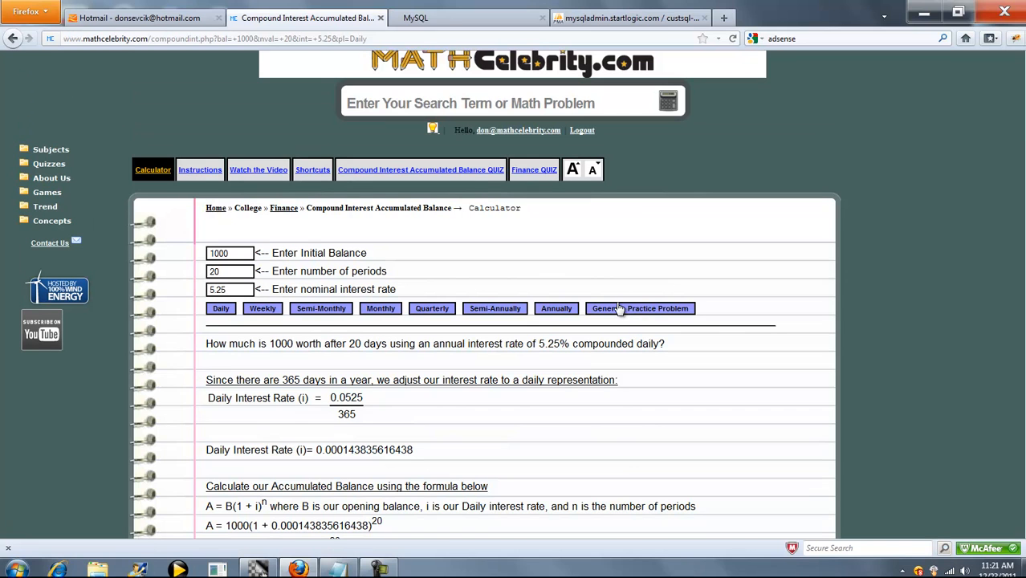
Generate a practice problem: 931 over 20 years at 9.38%
{"action": "left_click", "coordinate": [640, 307]}
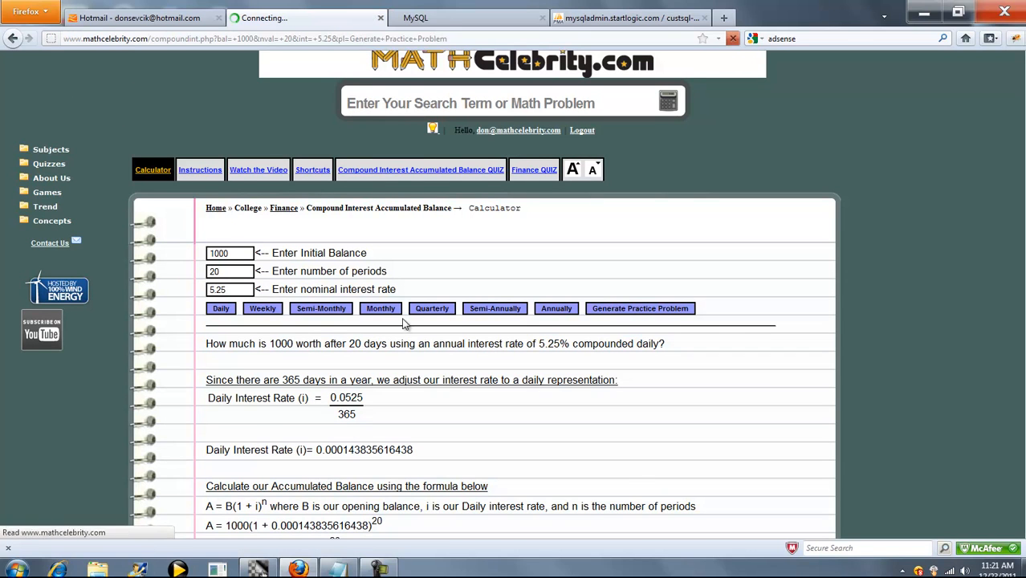
{"action": "left_click", "coordinate": [639, 307]}
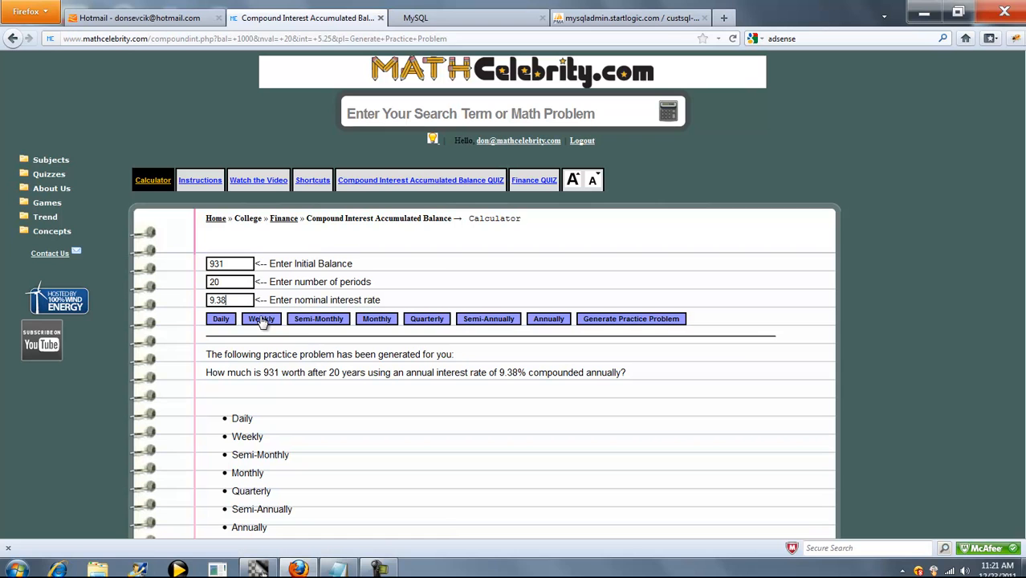
Solve the 931 problem weekly: 9.38%/52 = 0.00180384615385 rate giving A = 965.17
{"action": "left_click", "coordinate": [261, 319]}
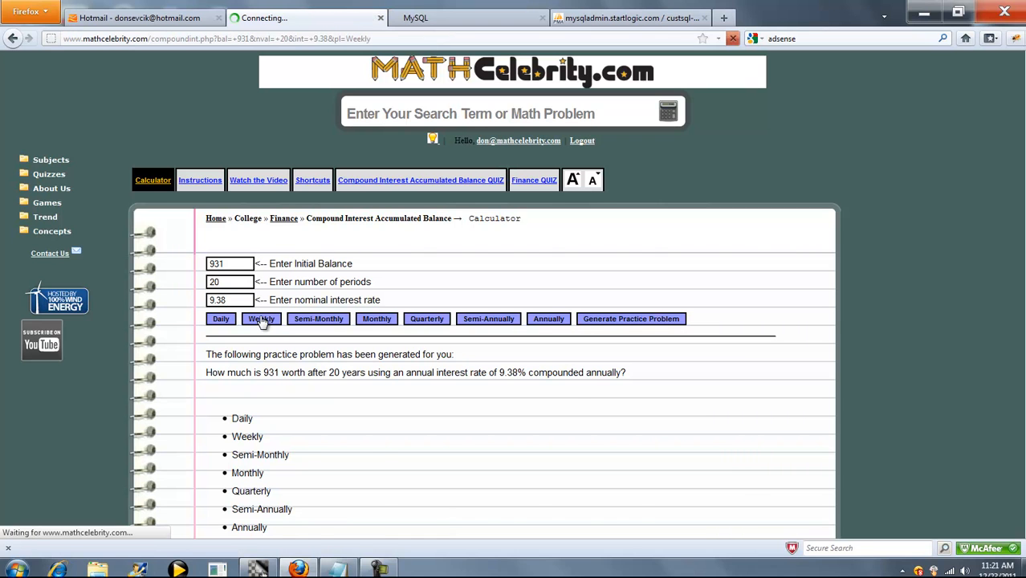
{"action": "left_click", "coordinate": [262, 318]}
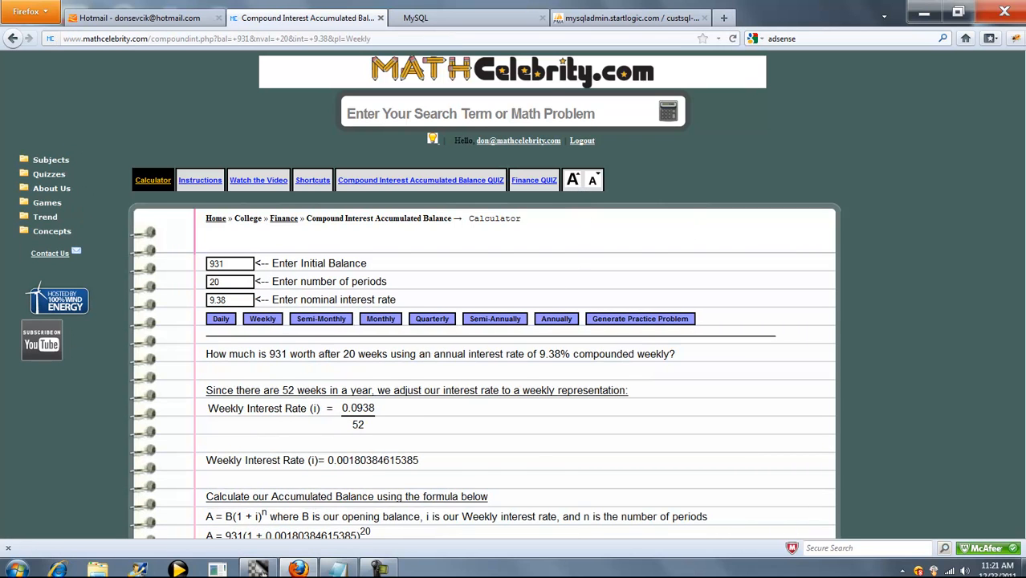
{"action": "scroll", "scroll_direction": "down", "scroll_amount": 3}
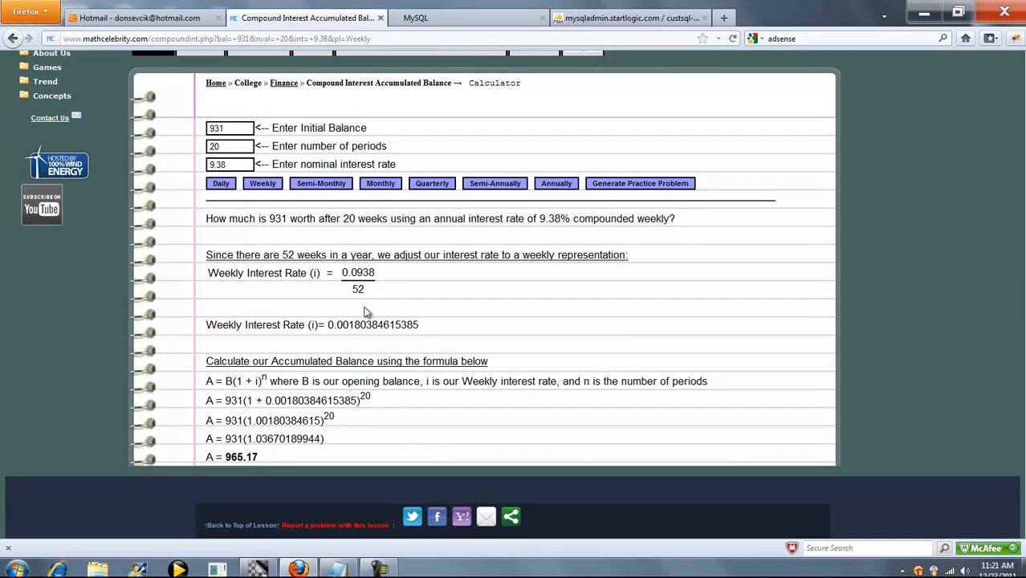
{"action": "double_click", "coordinate": [372, 325]}
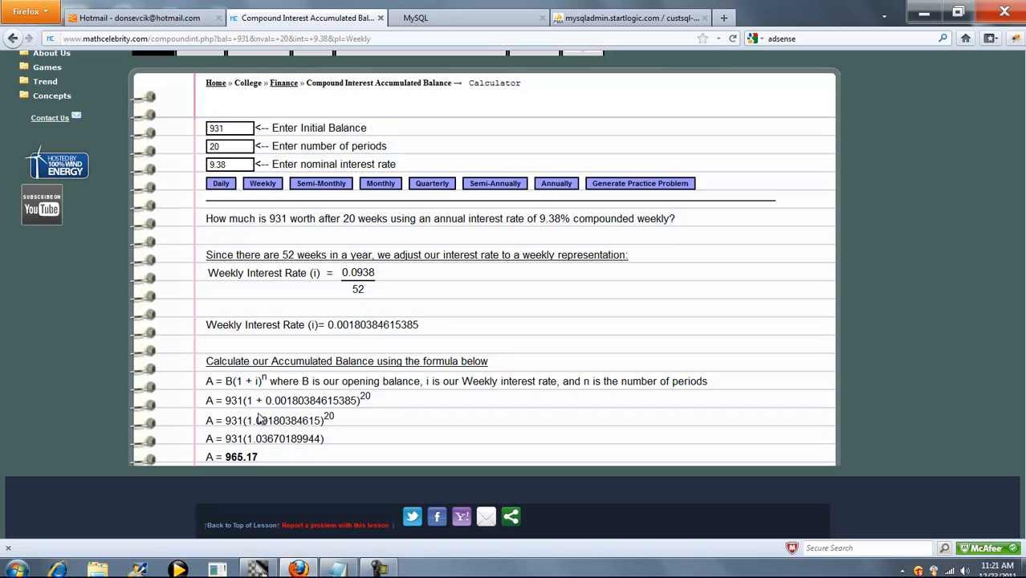
{"action": "mouse_move", "coordinate": [350, 428]}
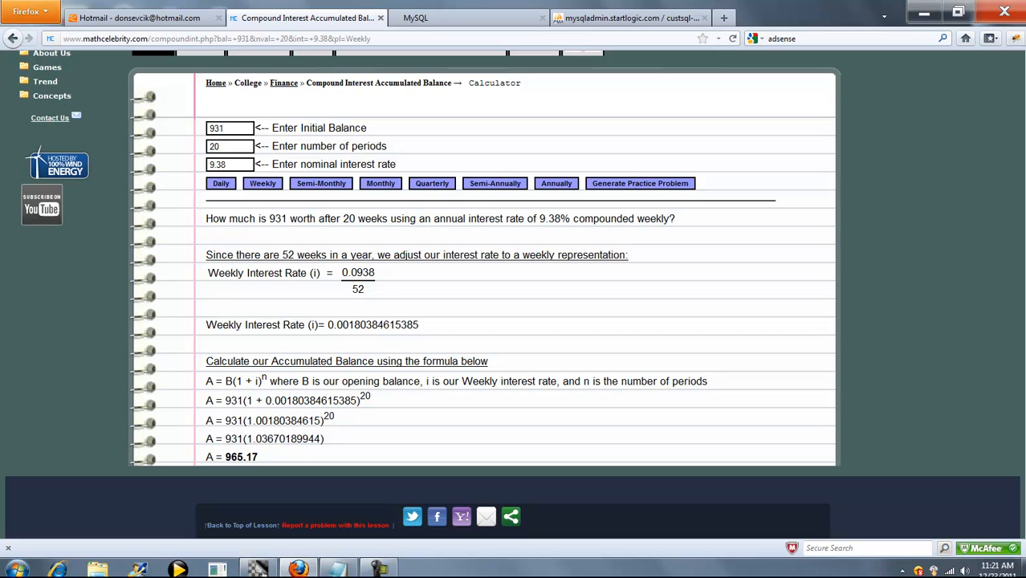
{"action": "scroll", "scroll_direction": "up", "scroll_amount": 3}
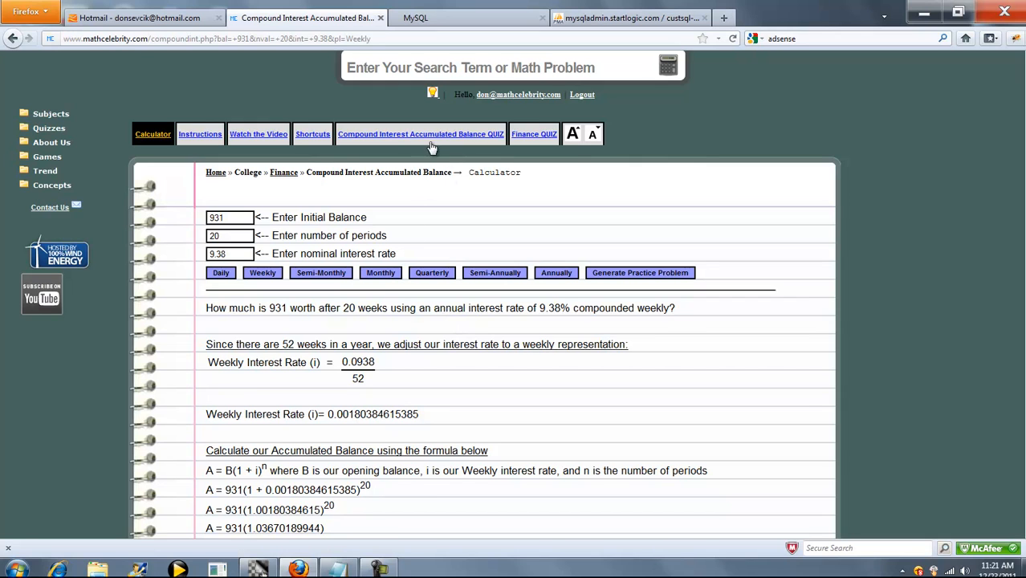
{"action": "mouse_move", "coordinate": [420, 134]}
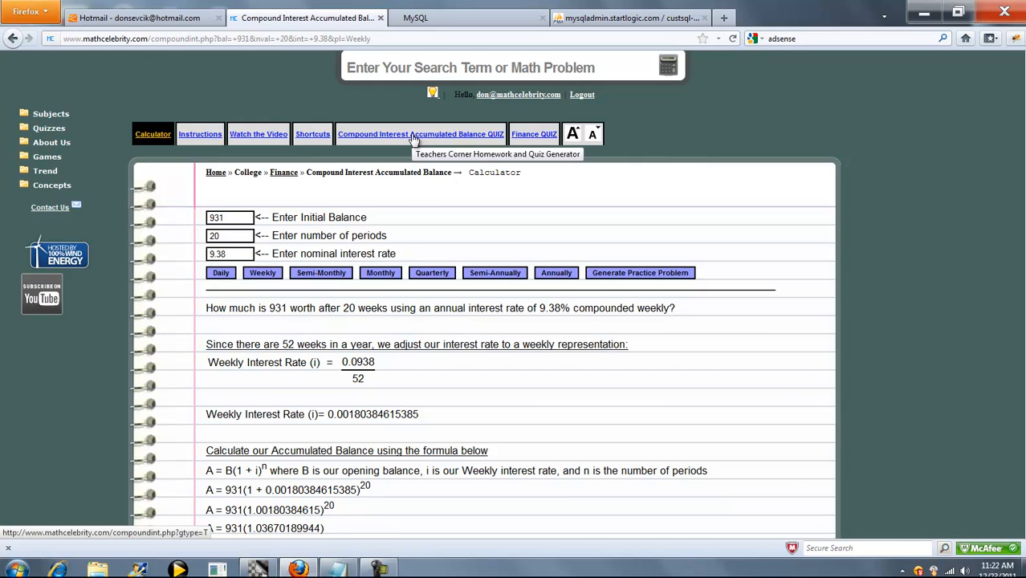
{"action": "mouse_move", "coordinate": [399, 307]}
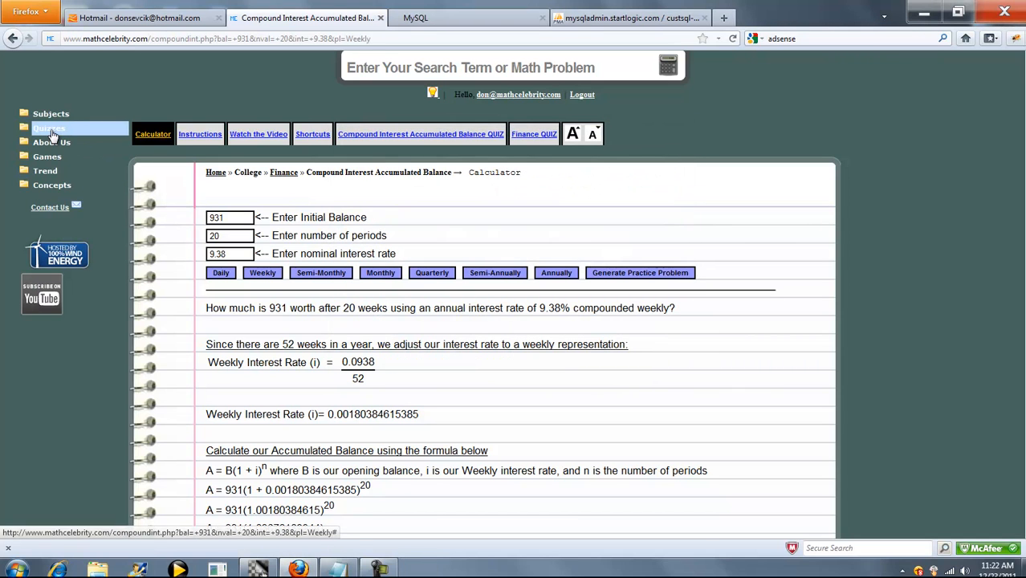
{"action": "mouse_move", "coordinate": [381, 202]}
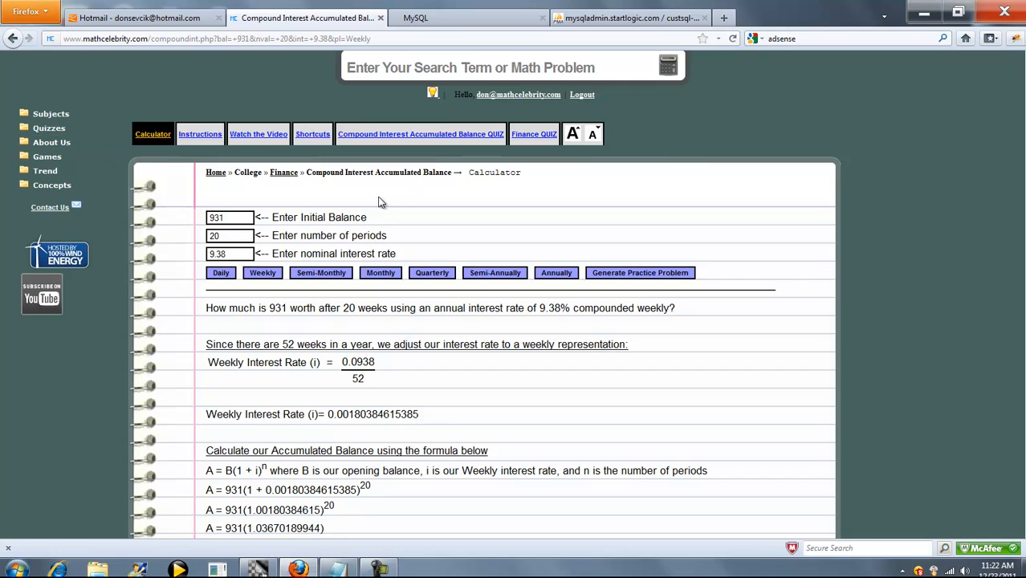
{"action": "mouse_move", "coordinate": [396, 200]}
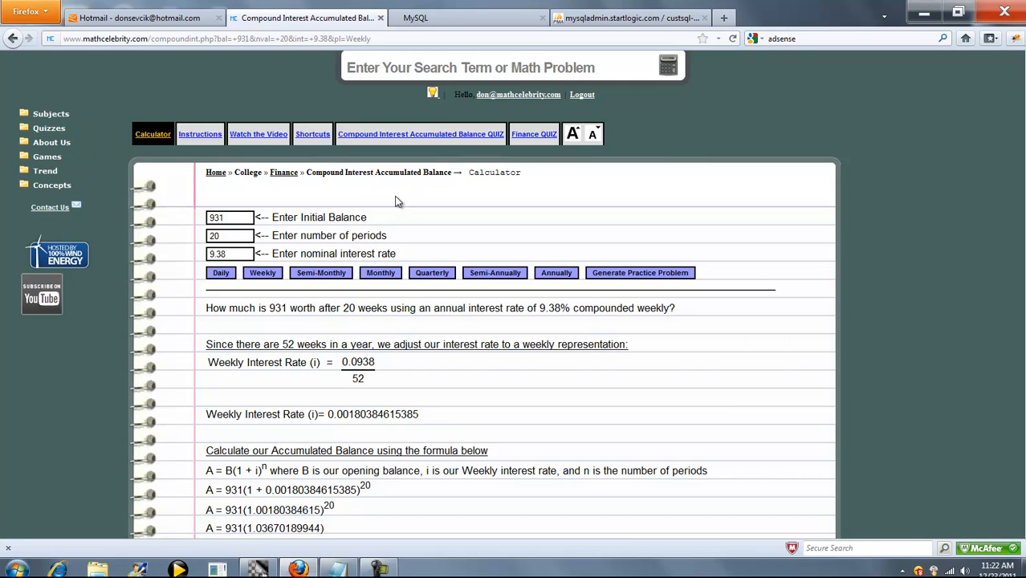
Show the shortcut command examples and enter '2000 for 20 periods at 6% monthly' as the query
{"action": "left_click", "coordinate": [312, 134]}
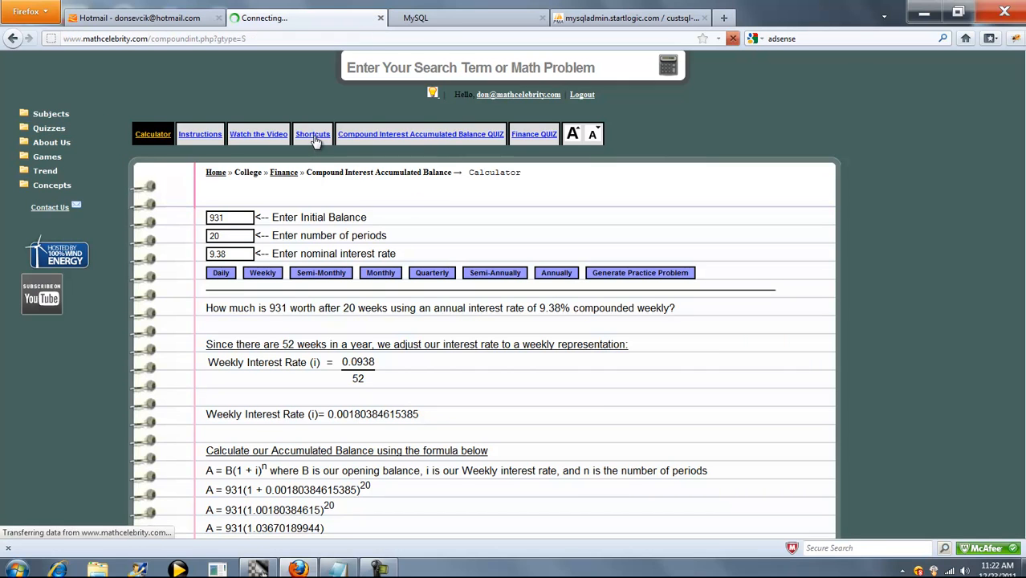
{"action": "left_click", "coordinate": [312, 134]}
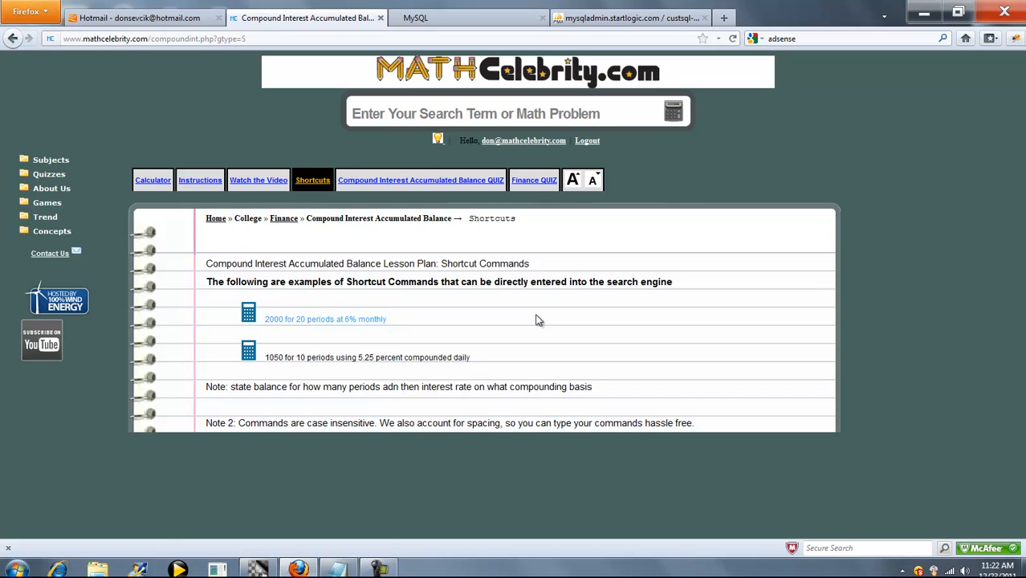
{"action": "mouse_move", "coordinate": [494, 336]}
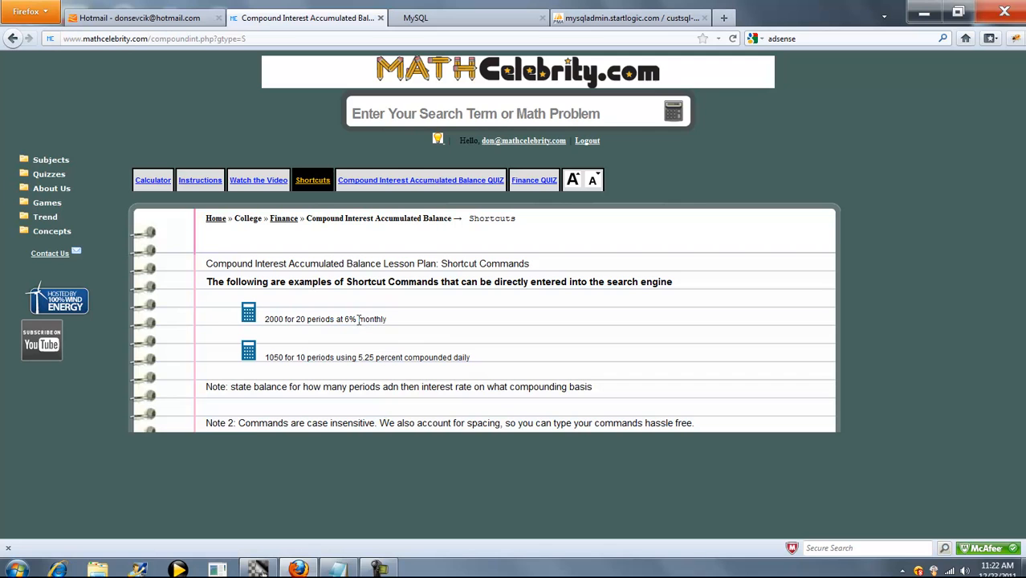
{"action": "left_click", "coordinate": [514, 112]}
{"action": "type", "text": "2000 for 20 periods at 6% monthly"}
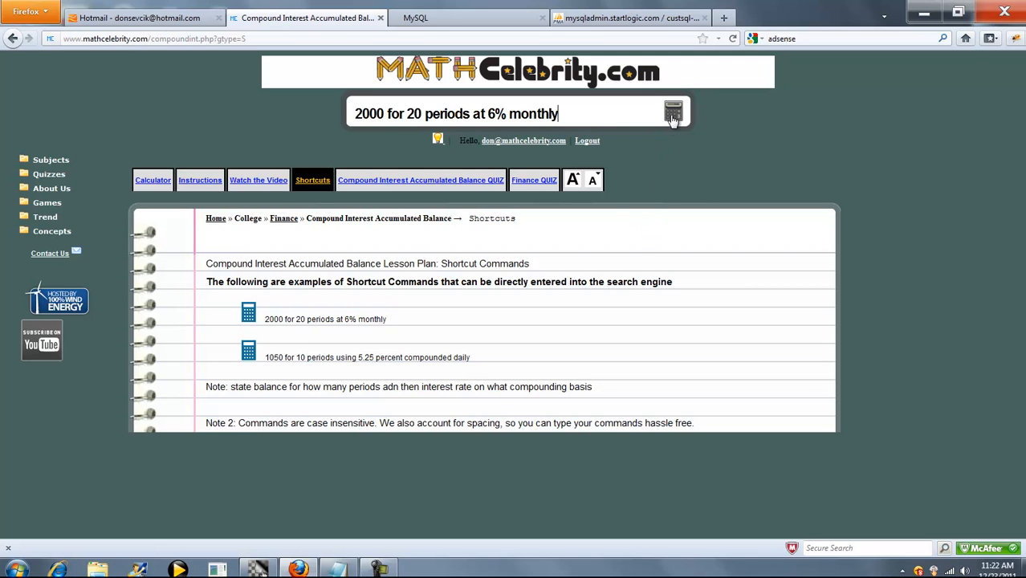
Run the shortcut query and read the monthly solution for 2000 at 6% reaching A = 2,209.79
{"action": "left_click", "coordinate": [673, 111]}
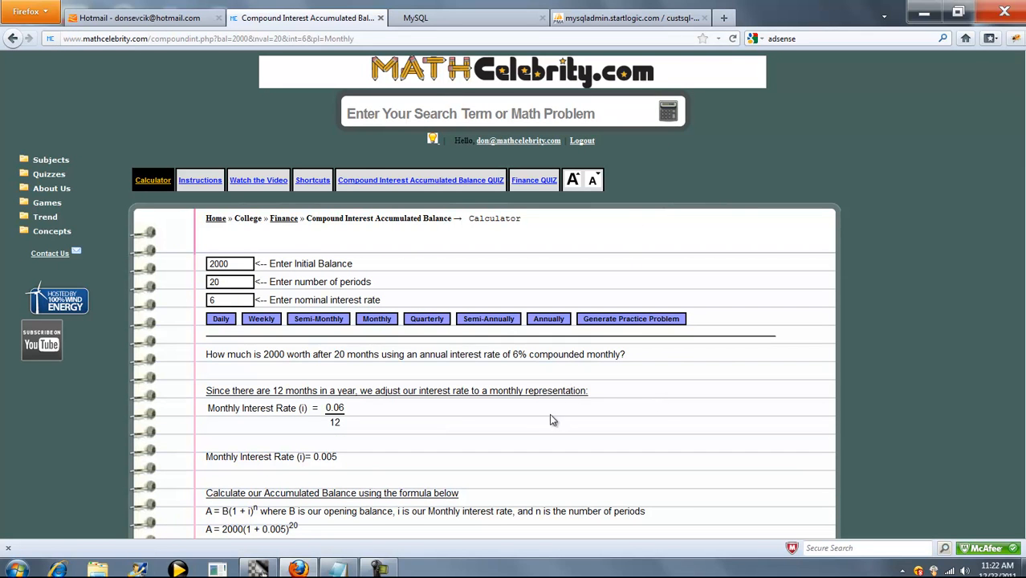
{"action": "mouse_move", "coordinate": [276, 75]}
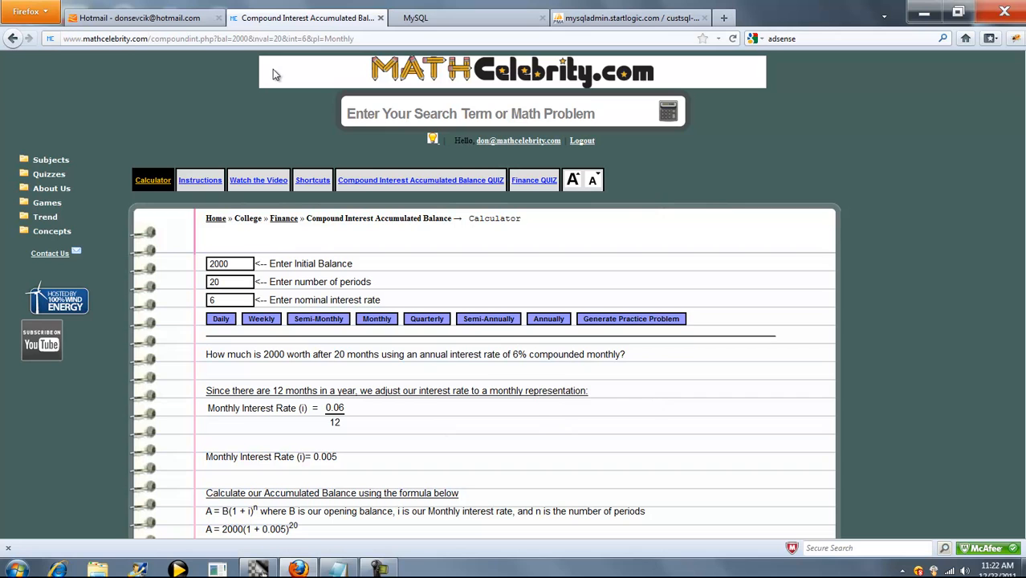
{"action": "mouse_move", "coordinate": [337, 48]}
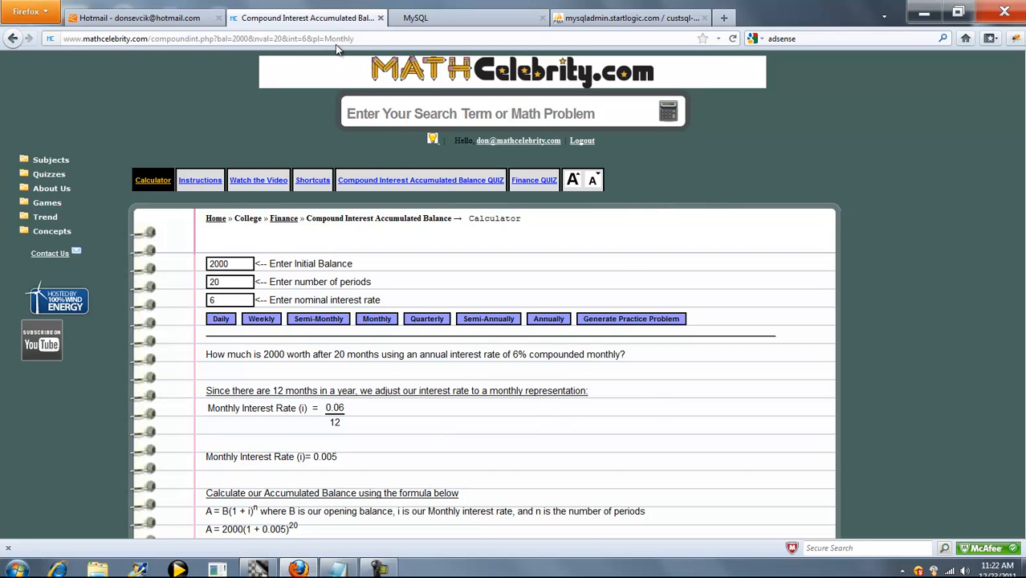
{"action": "mouse_move", "coordinate": [558, 276]}
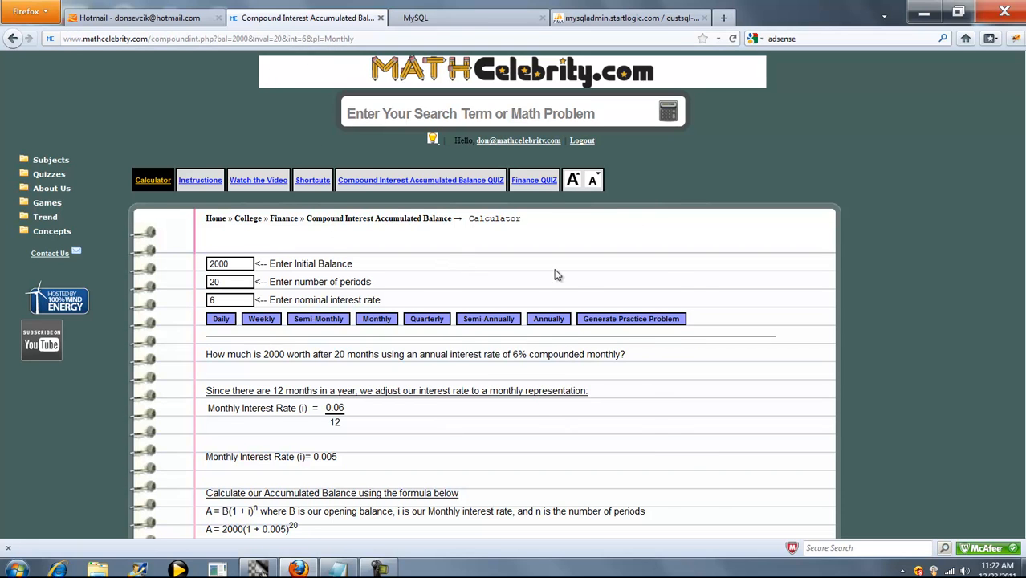
{"action": "scroll", "scroll_direction": "down", "scroll_amount": 3}
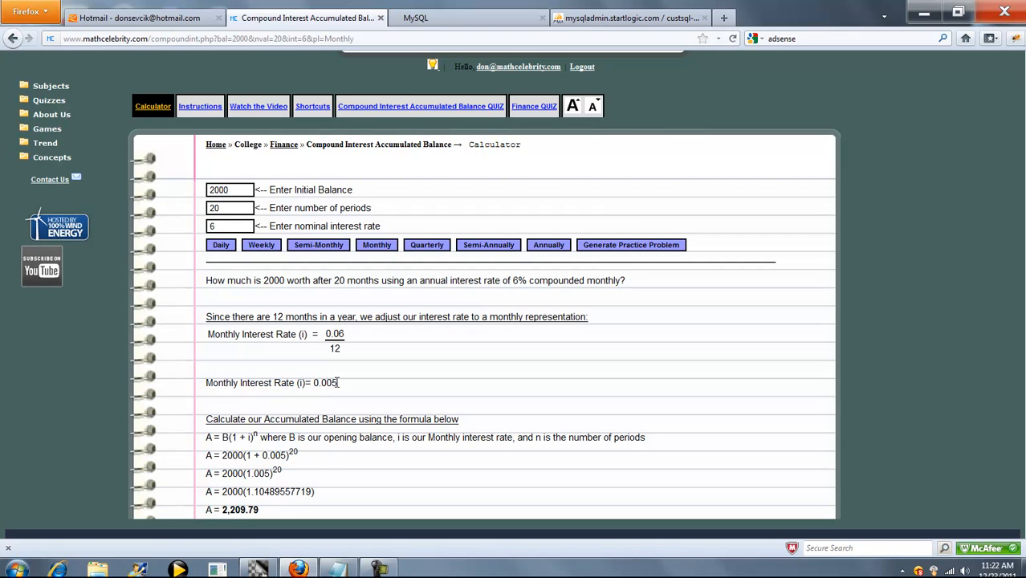
{"action": "mouse_move", "coordinate": [305, 458]}
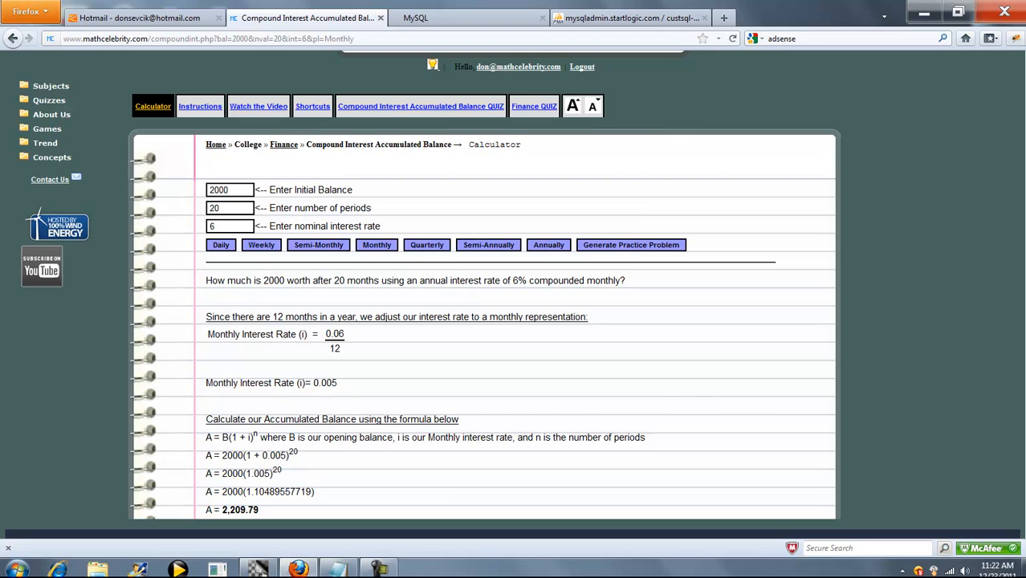
{"action": "scroll", "scroll_direction": "up", "scroll_amount": 3}
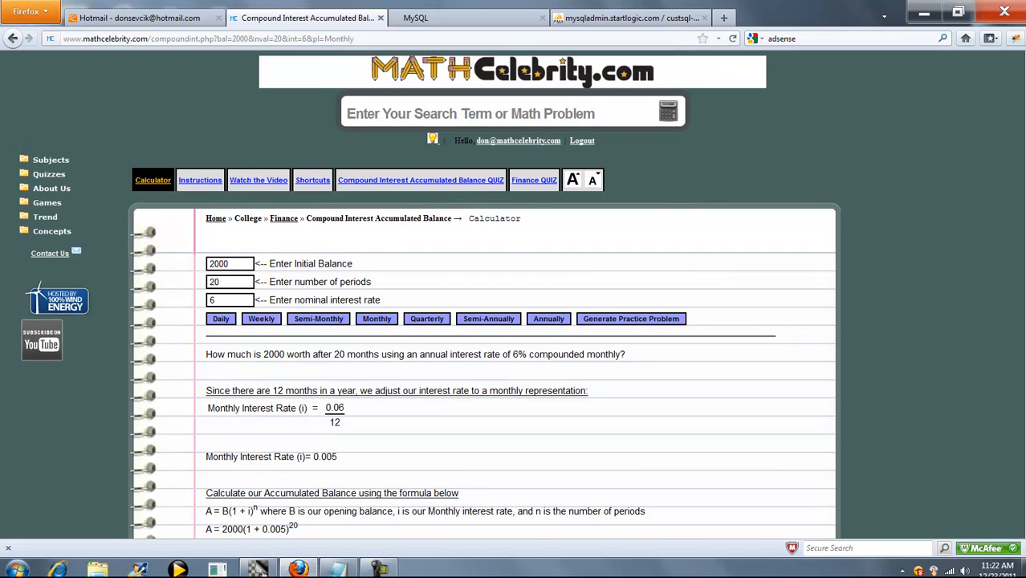
{"action": "mouse_move", "coordinate": [104, 265]}
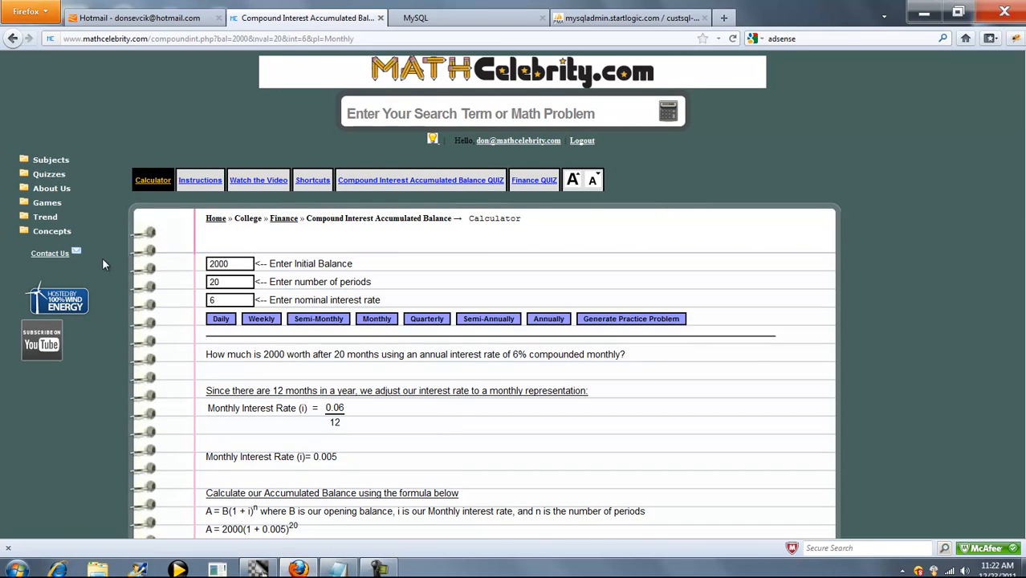
{"action": "mouse_move", "coordinate": [550, 271]}
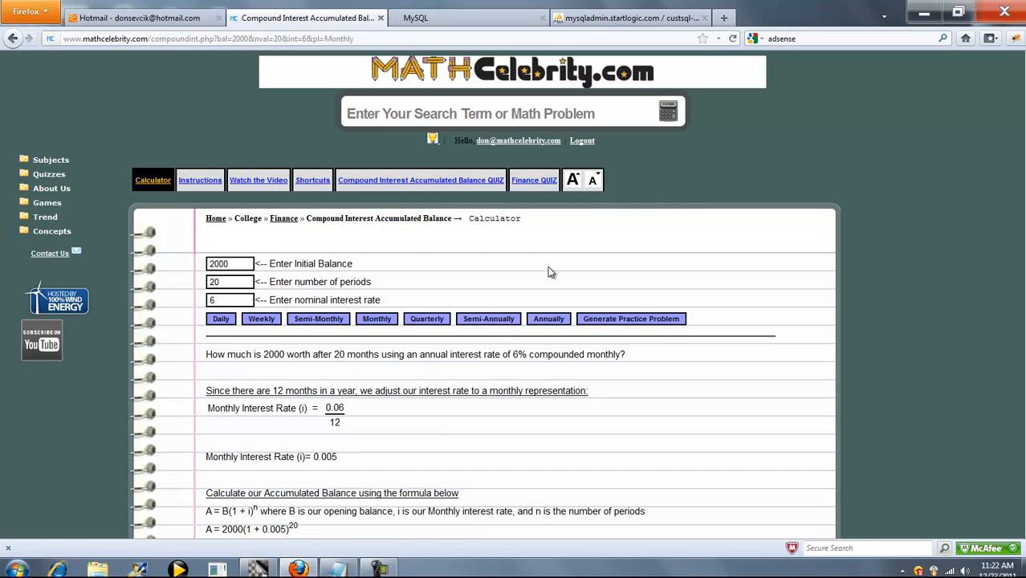